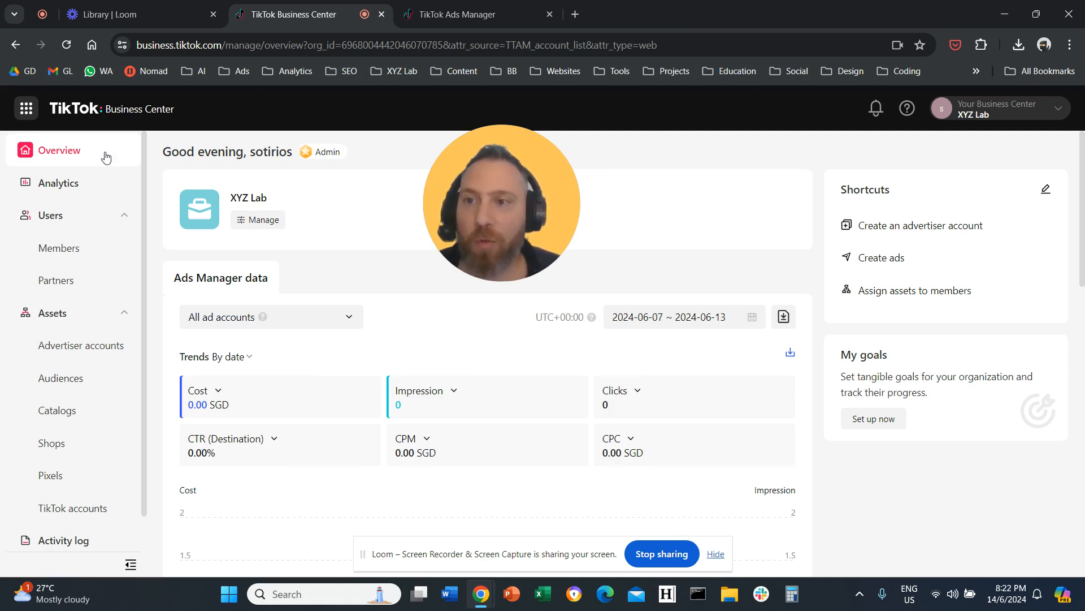
mouse_move(203, 128)
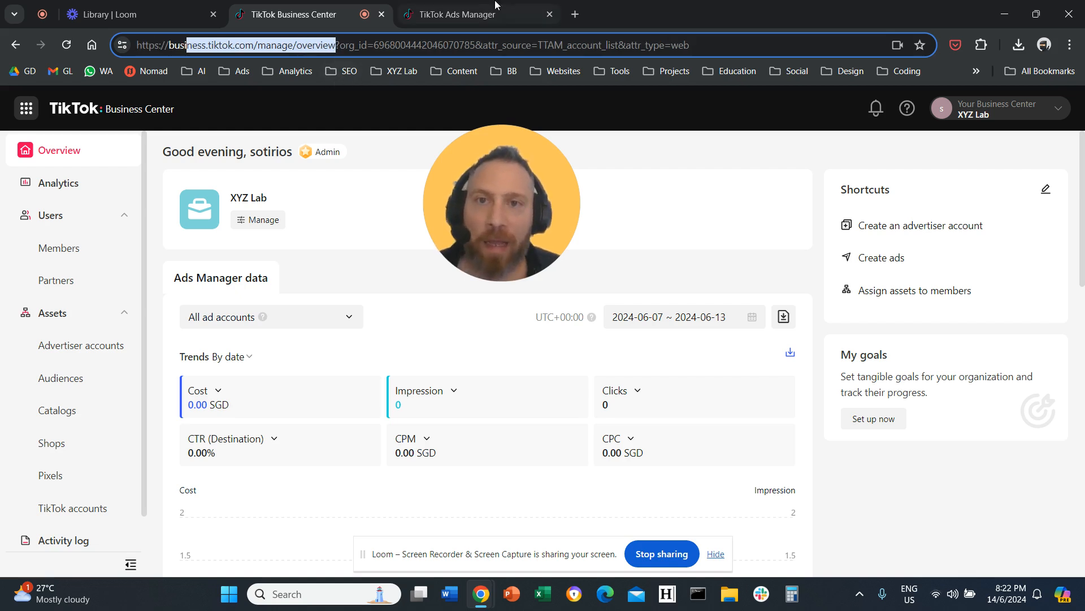
From the Ads Manager campaign list, reopen the XYZ Lab Business Center overview
click(457, 14)
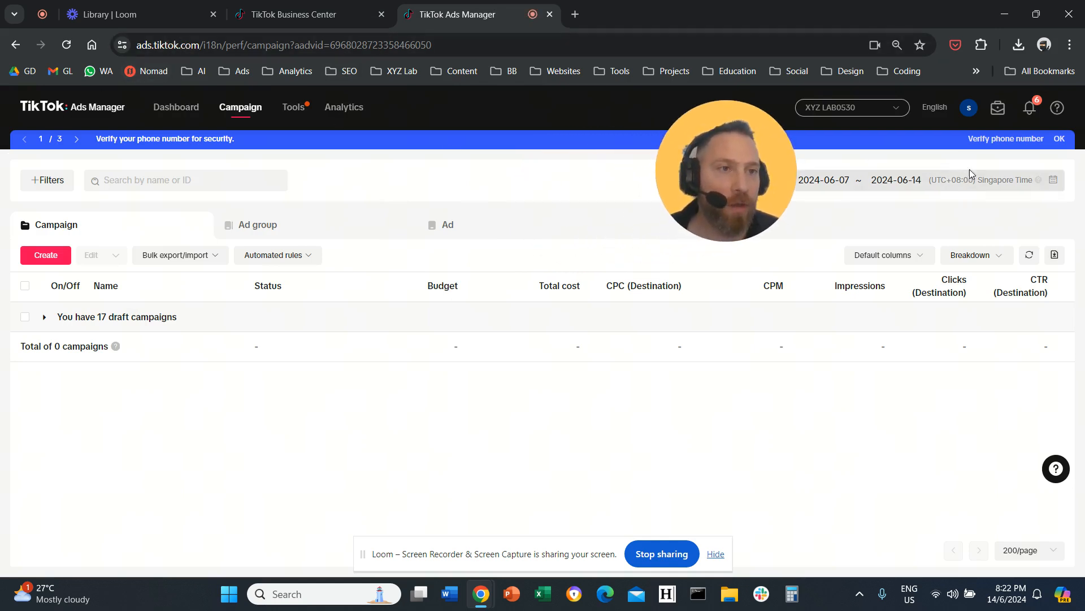
mouse_move(998, 108)
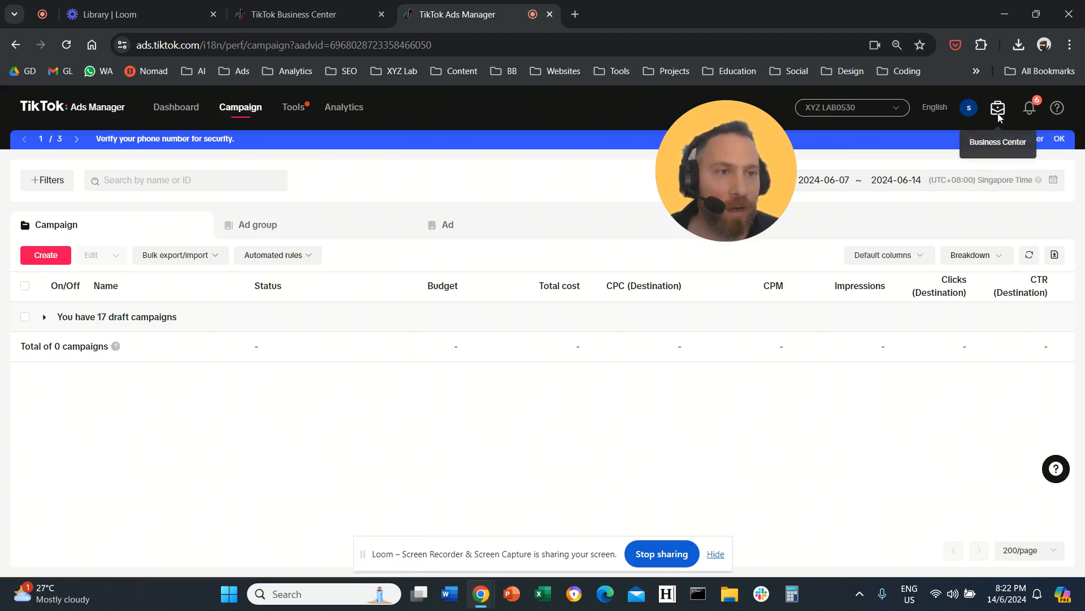
click(998, 108)
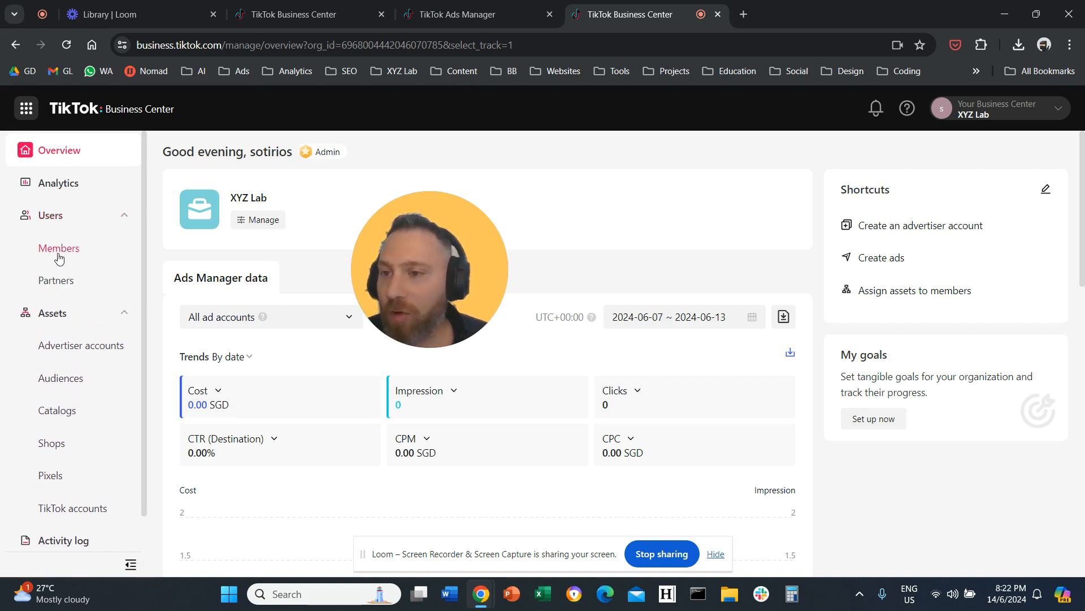
click(58, 247)
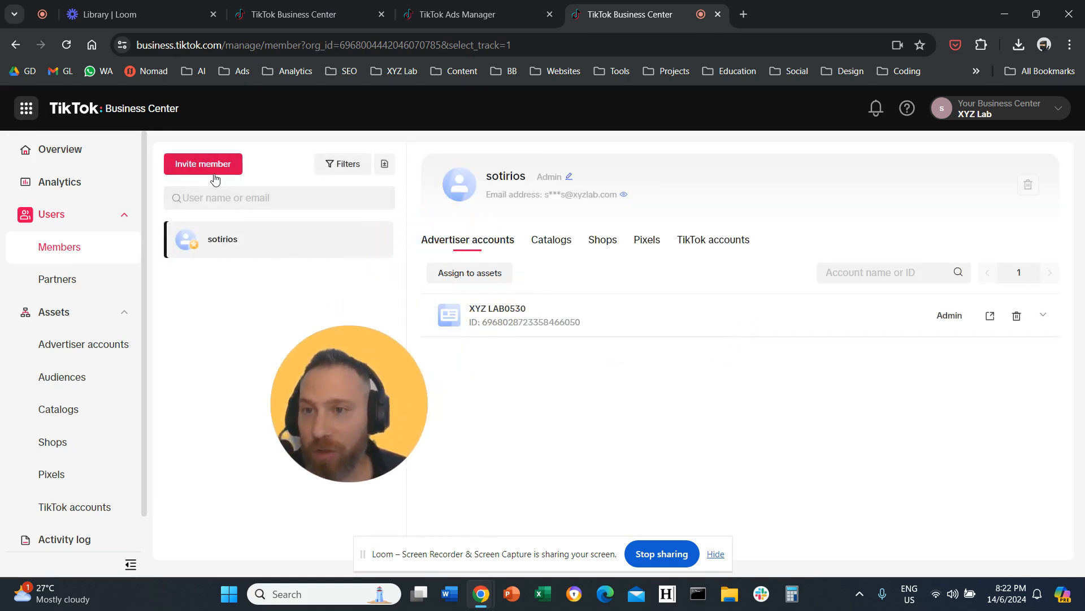
click(202, 164)
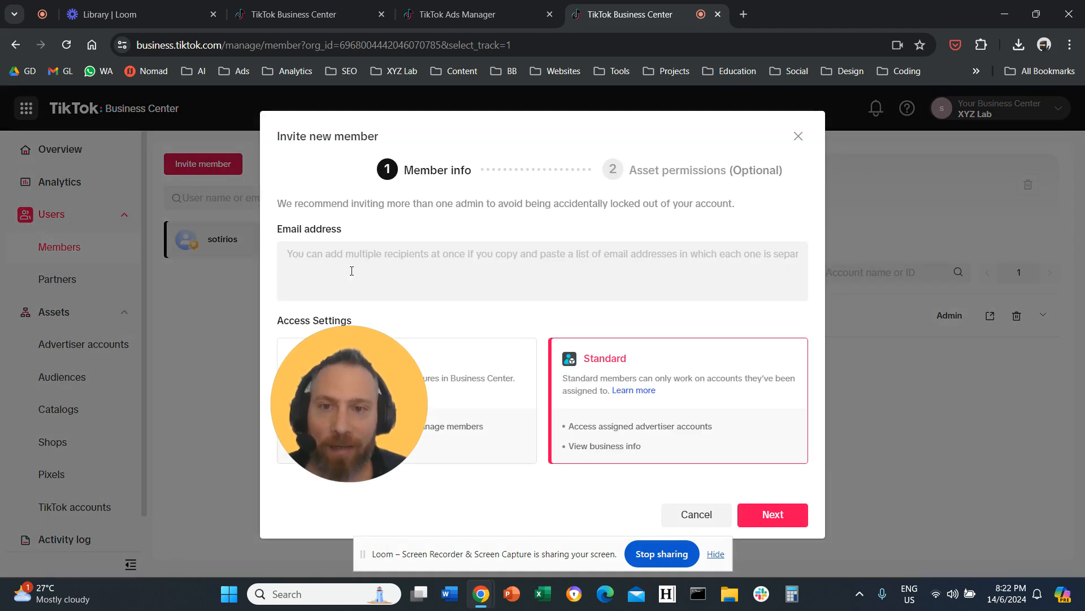
text(test)
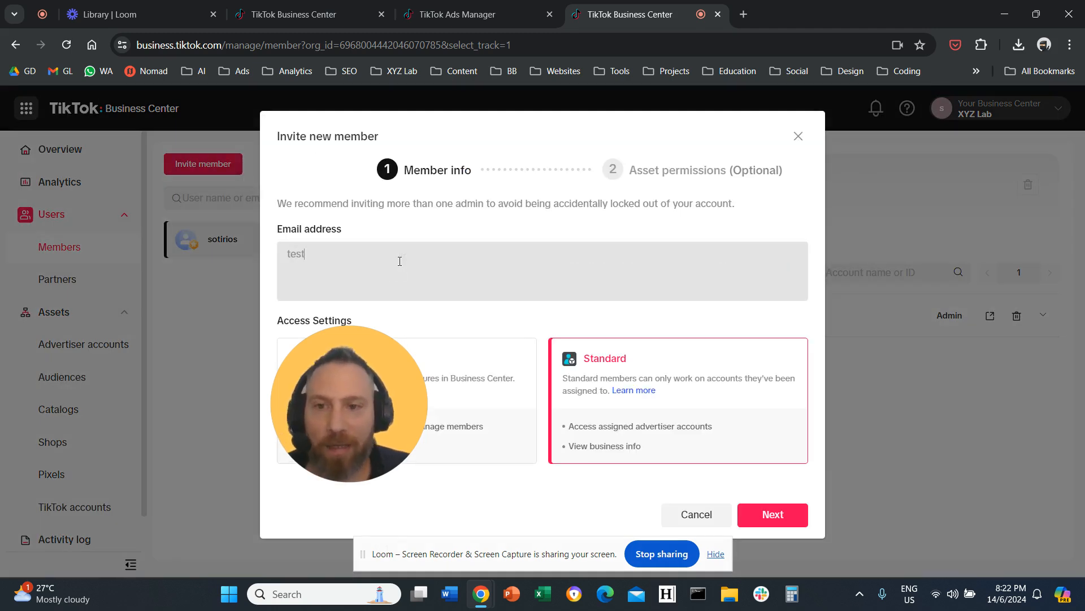
text(@test.com)
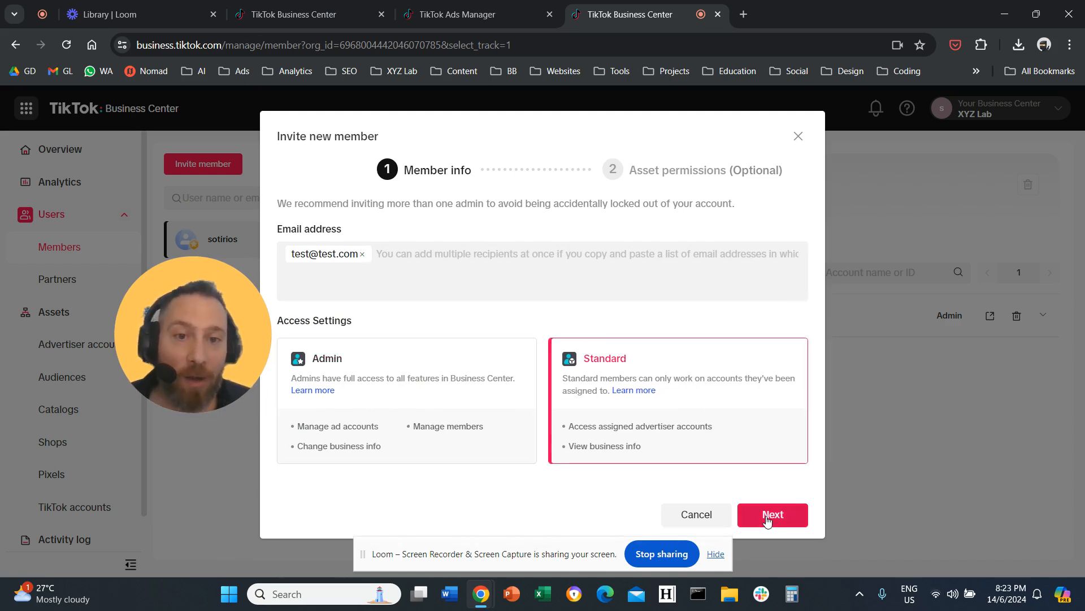
Assign advertiser account XYZ LAB0530 to the invitee, trying Operator then settling on Admin
click(771, 514)
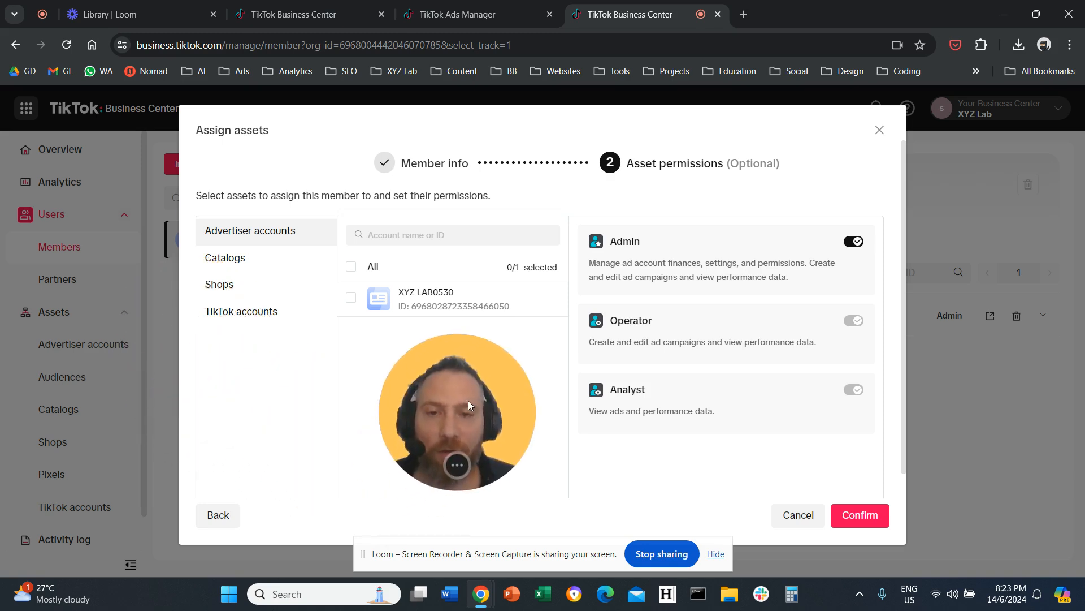
click(350, 297)
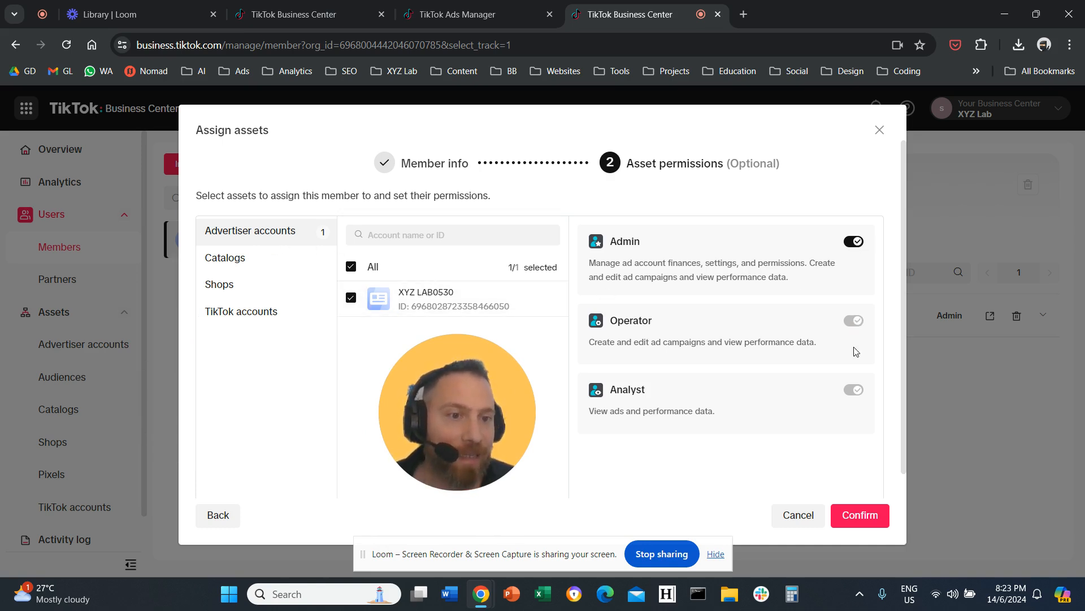
click(852, 320)
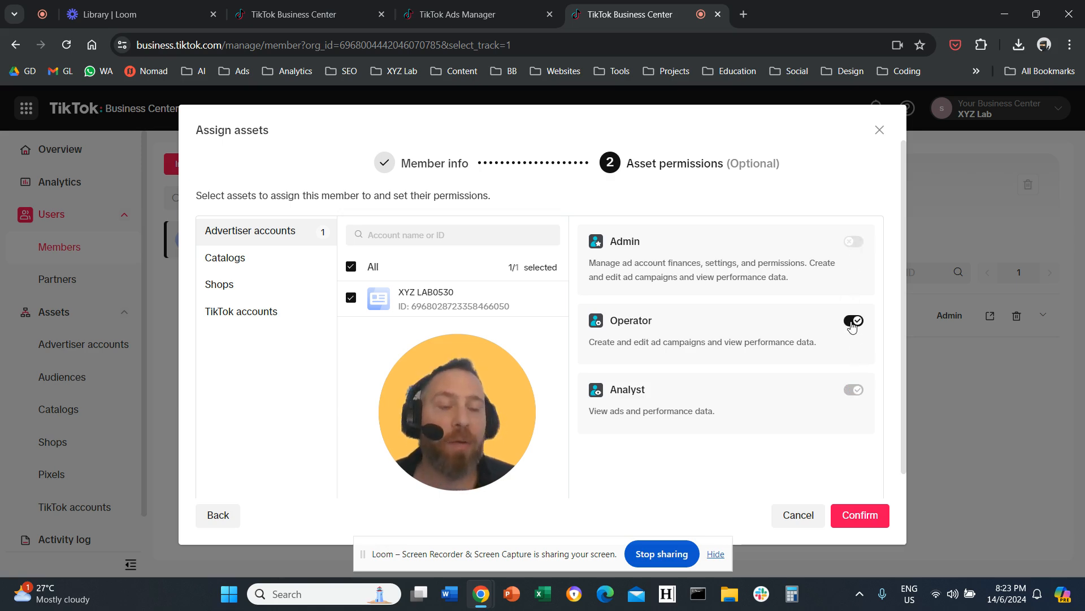
click(853, 240)
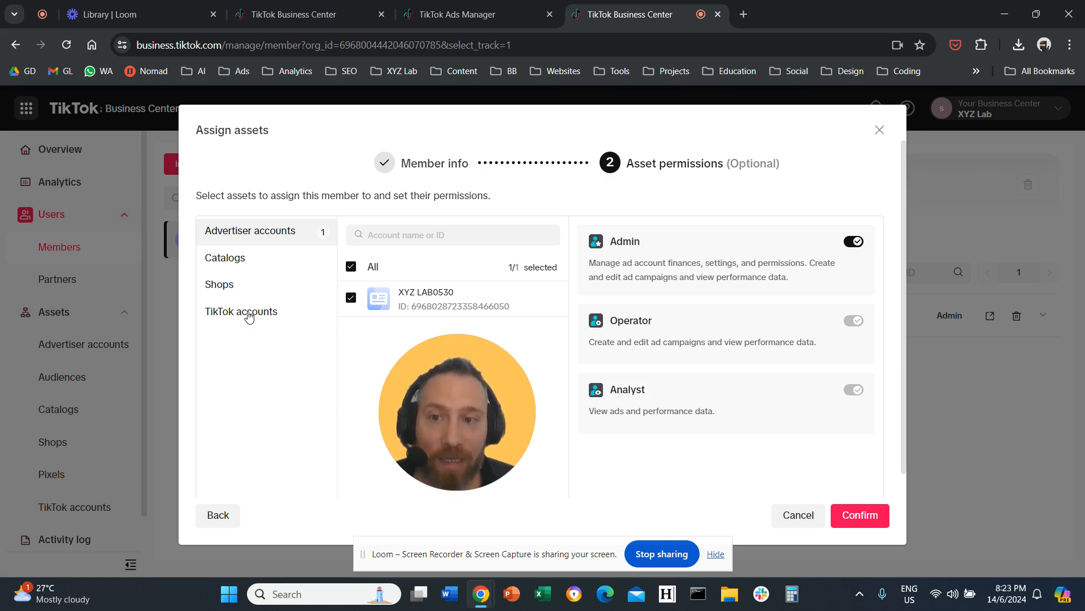
Review TikTok account and advertiser account permissions, then cancel the invitation unsent
click(241, 310)
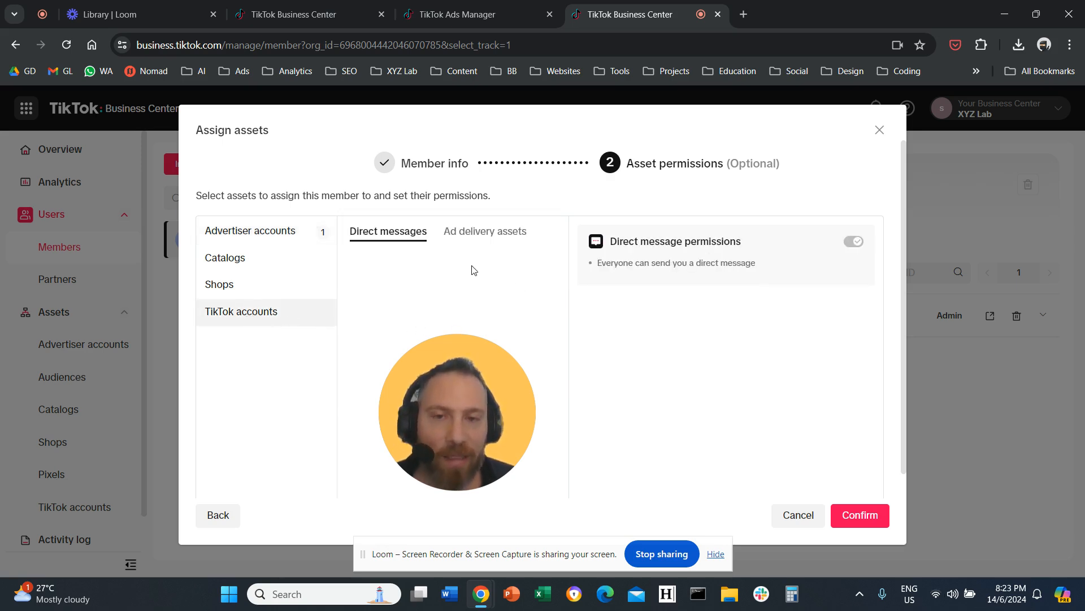
mouse_move(615, 344)
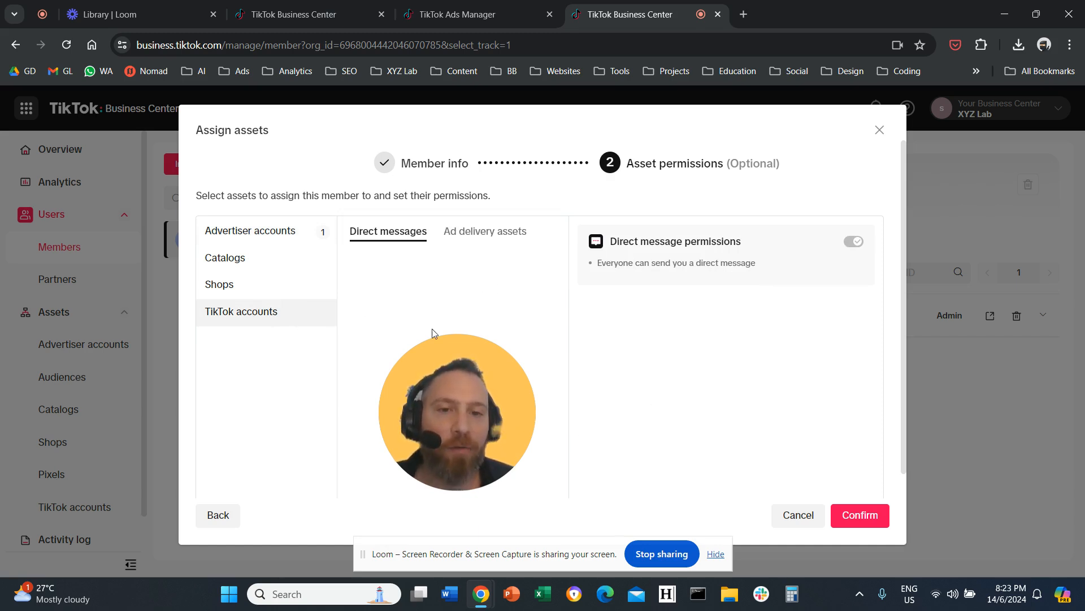
click(250, 231)
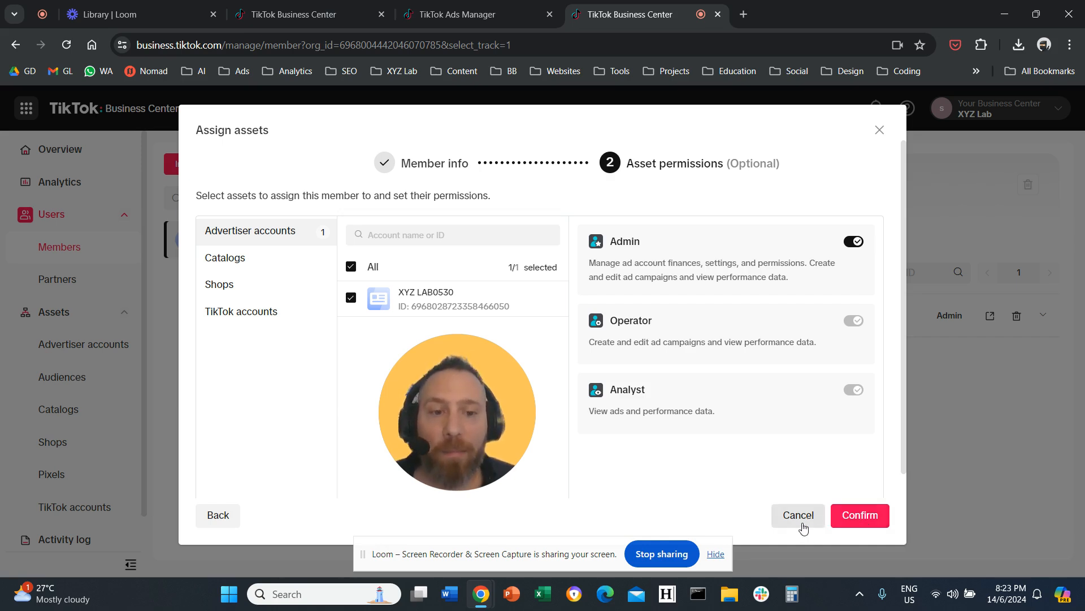
click(797, 514)
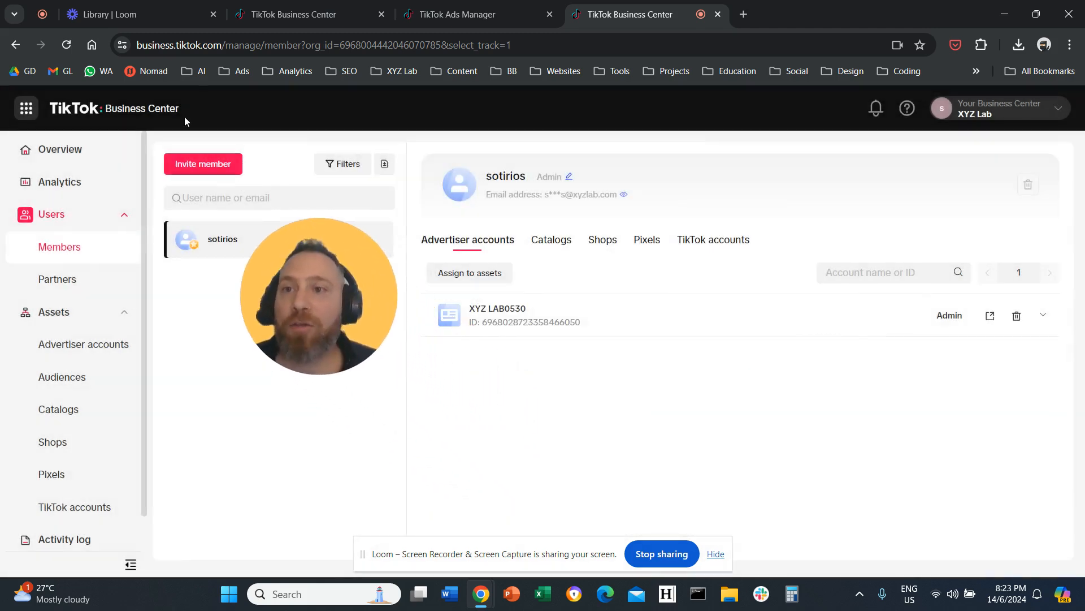
mouse_move(156, 108)
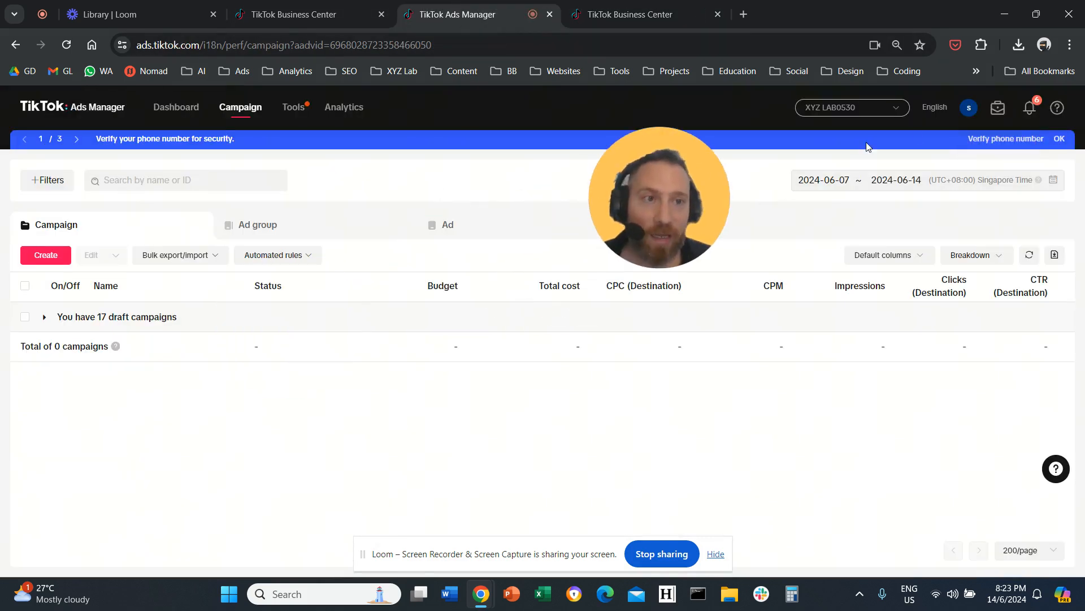
mouse_move(997, 108)
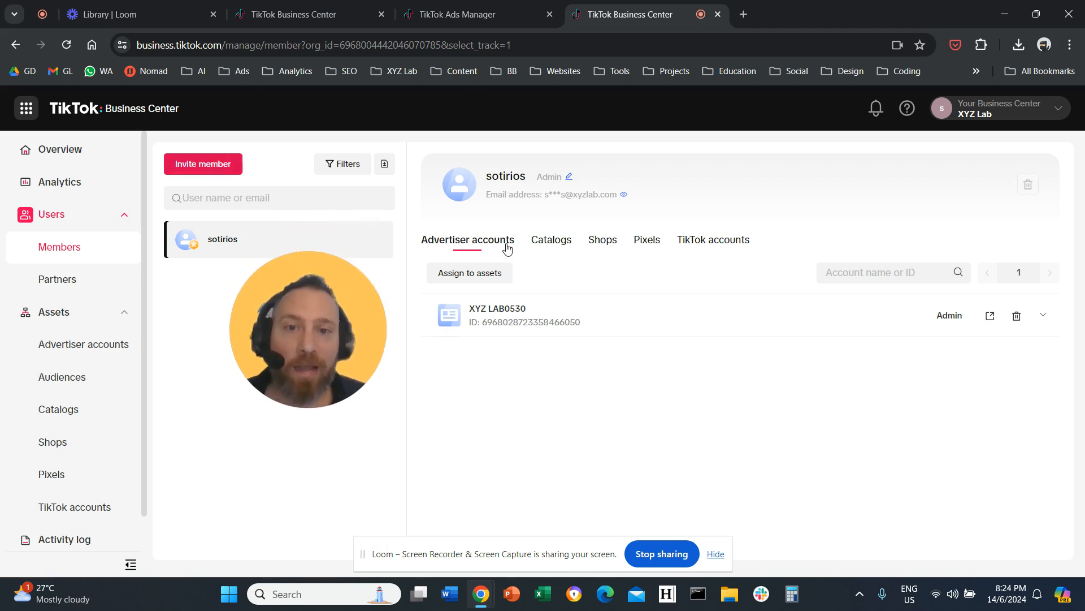
click(203, 164)
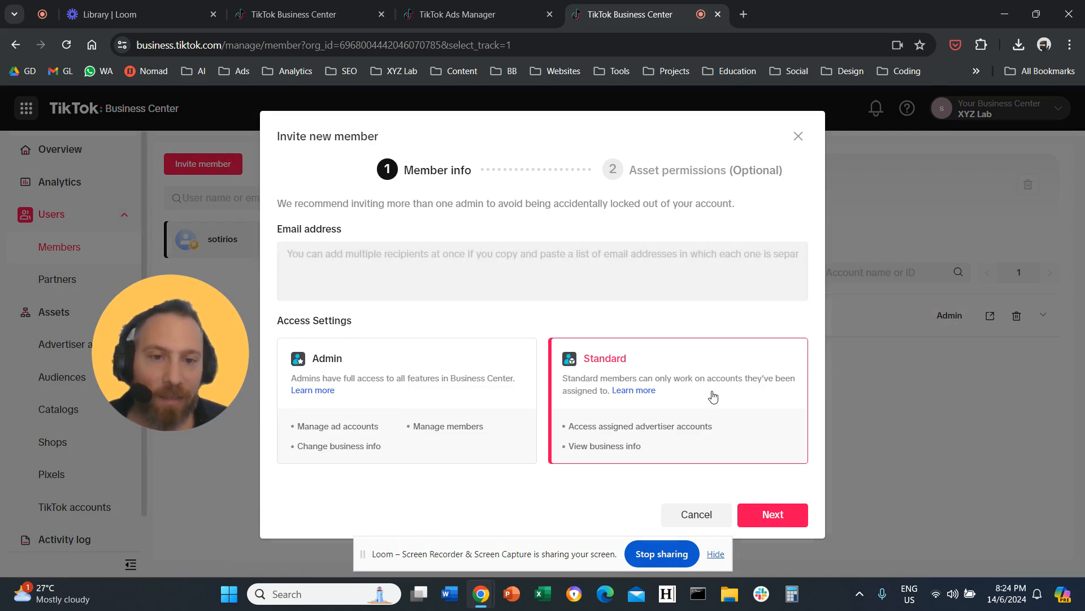
text(sgsgy)
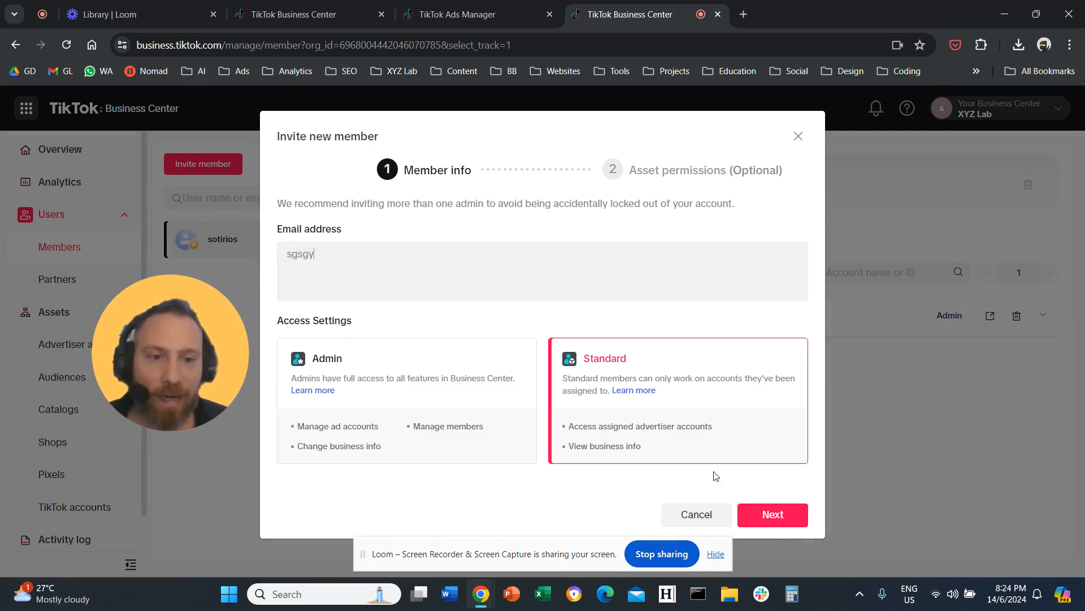
click(772, 514)
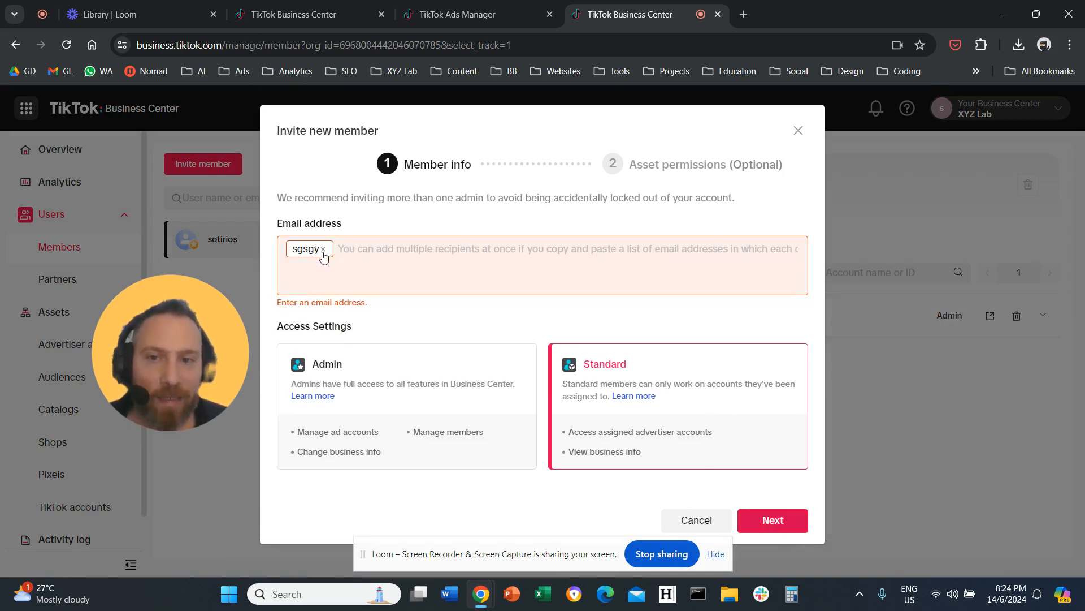
click(323, 251)
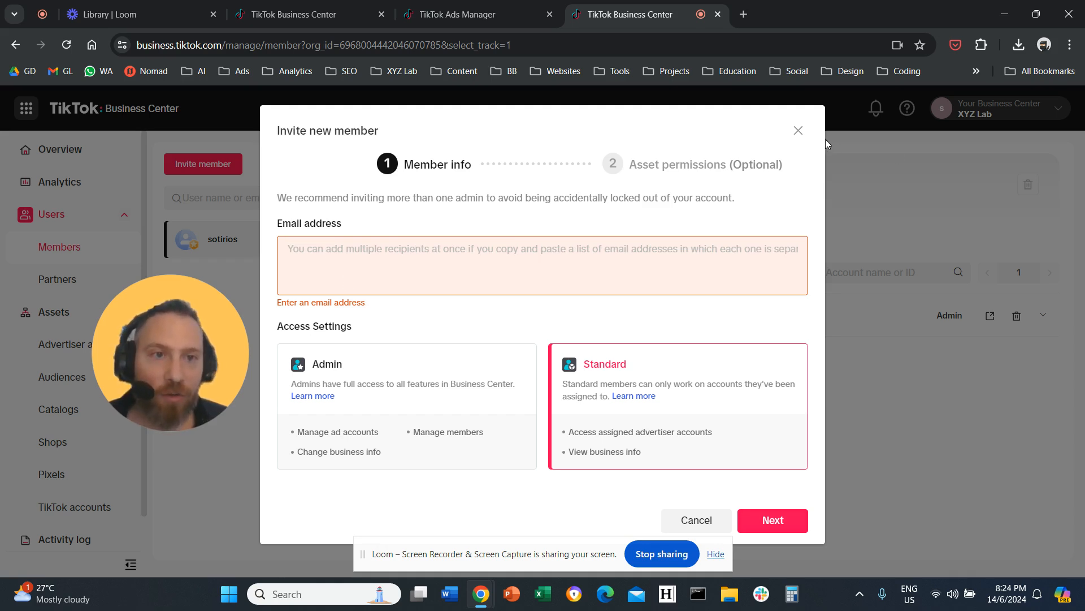
click(797, 130)
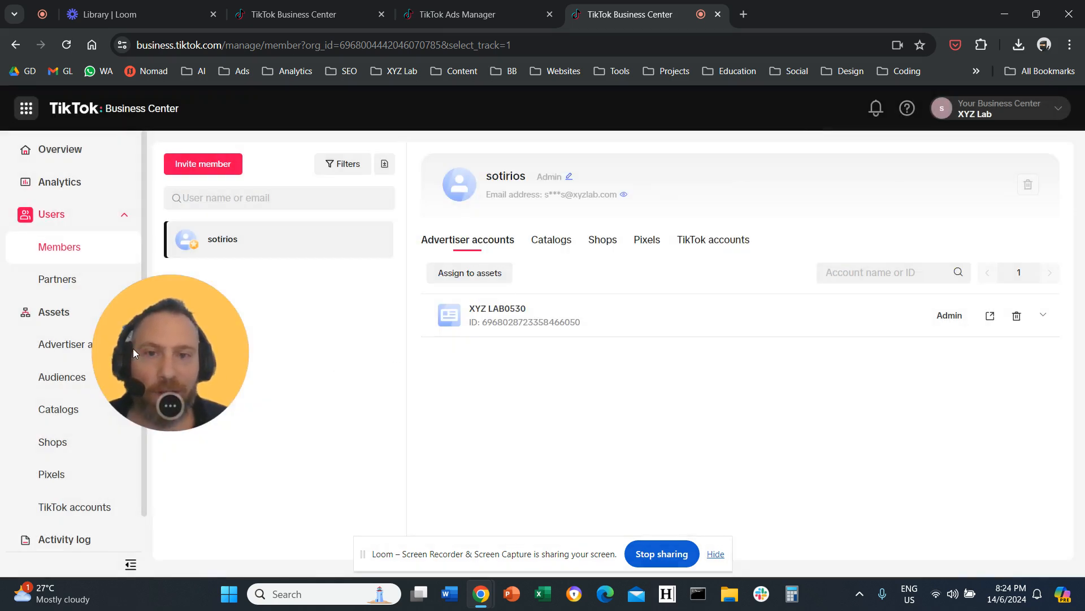